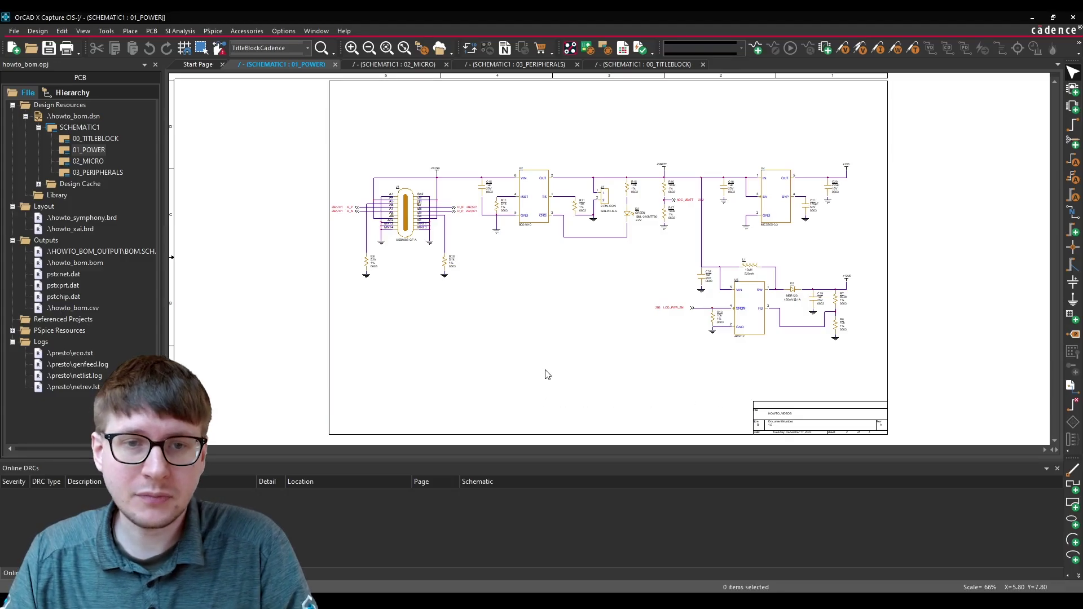
mouse_move(567, 123)
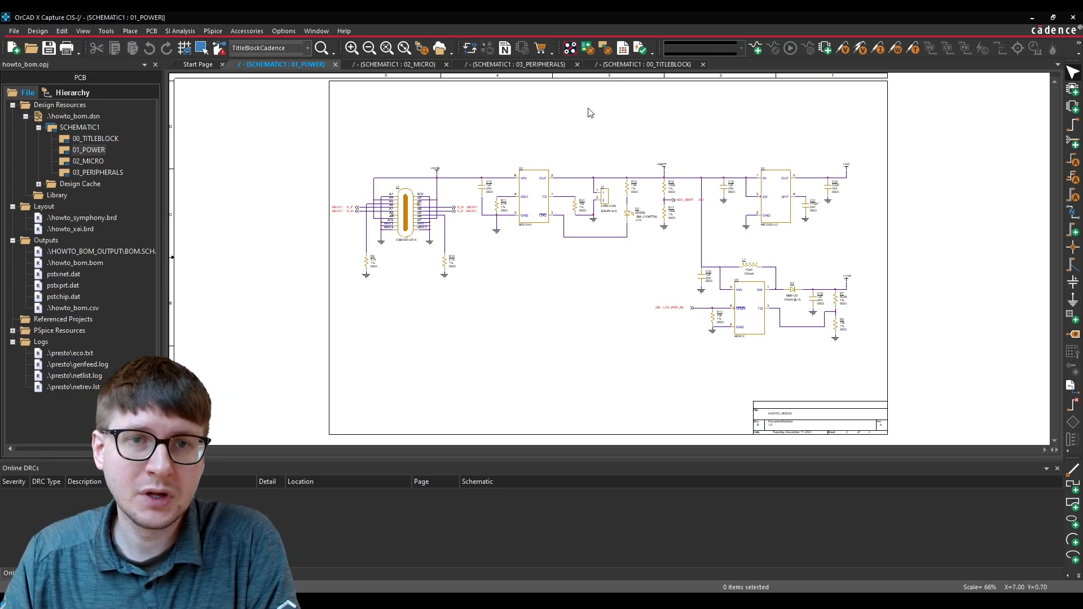
mouse_move(581, 117)
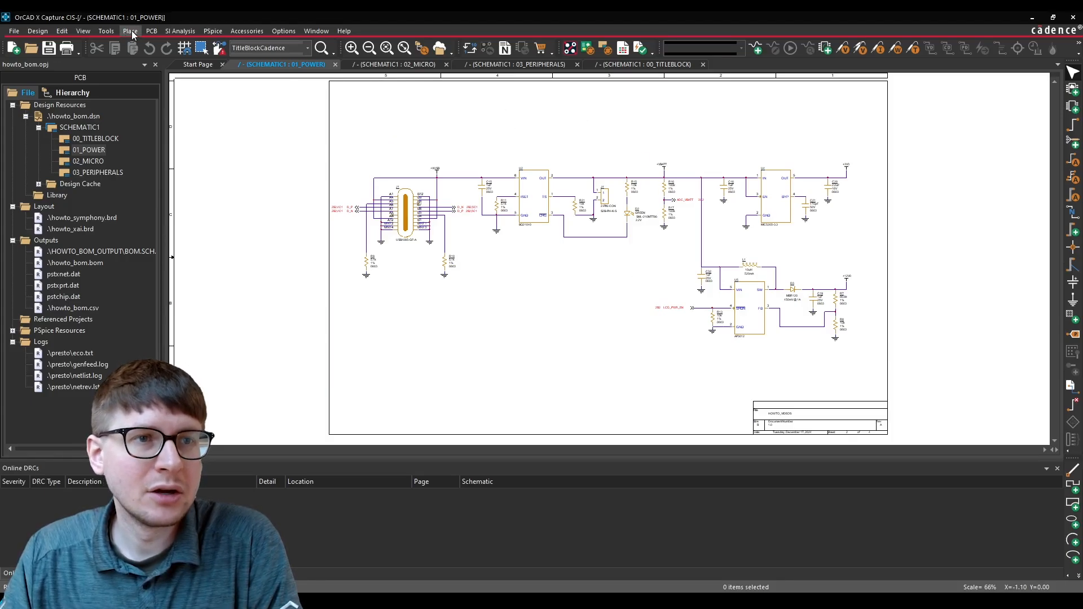
Keep the presto layout folder, set OrCAD X Presto as layout tool, and apply Design Sync Setup.
left_click(151, 31)
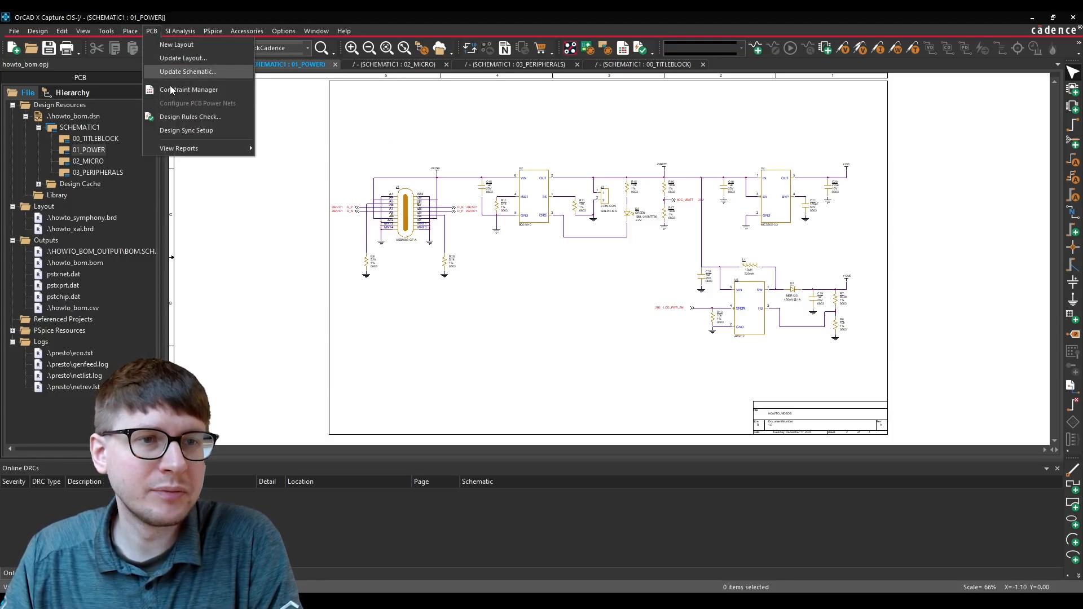
left_click(187, 130)
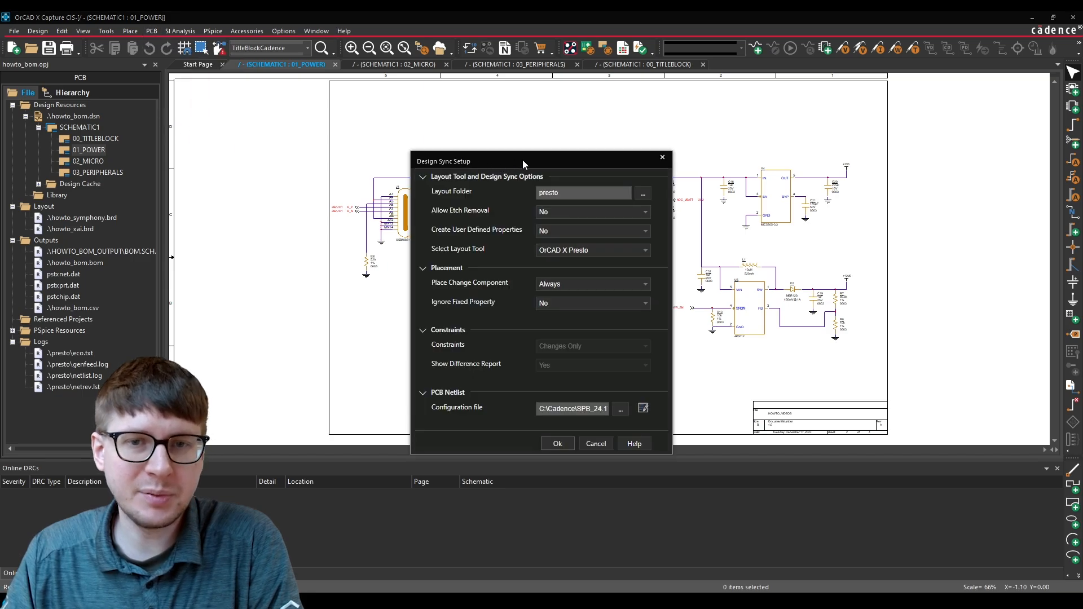
left_click_drag(523, 161, 553, 101)
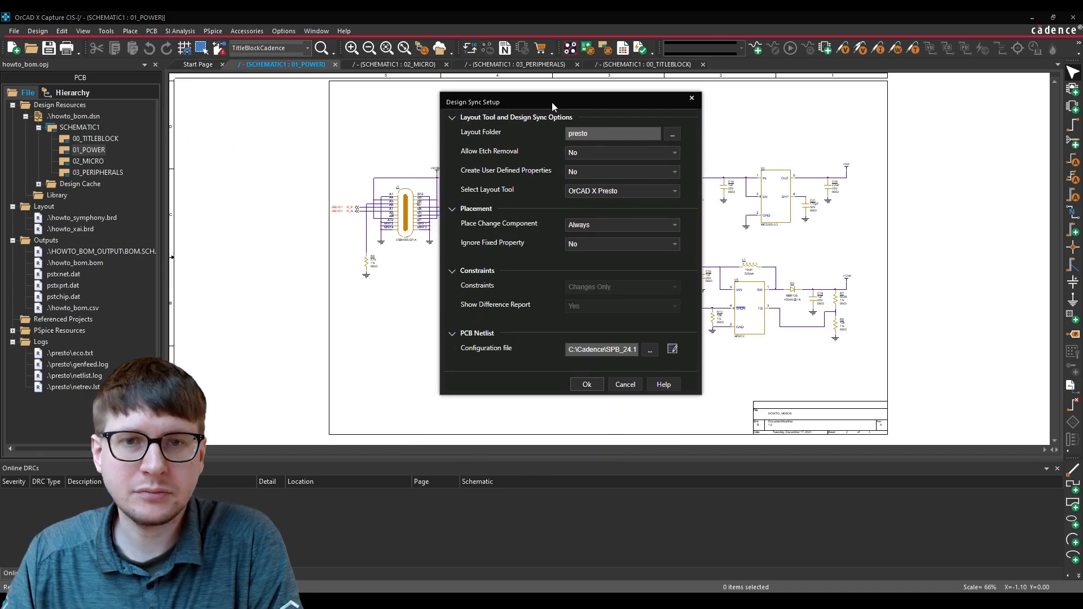
mouse_move(461, 137)
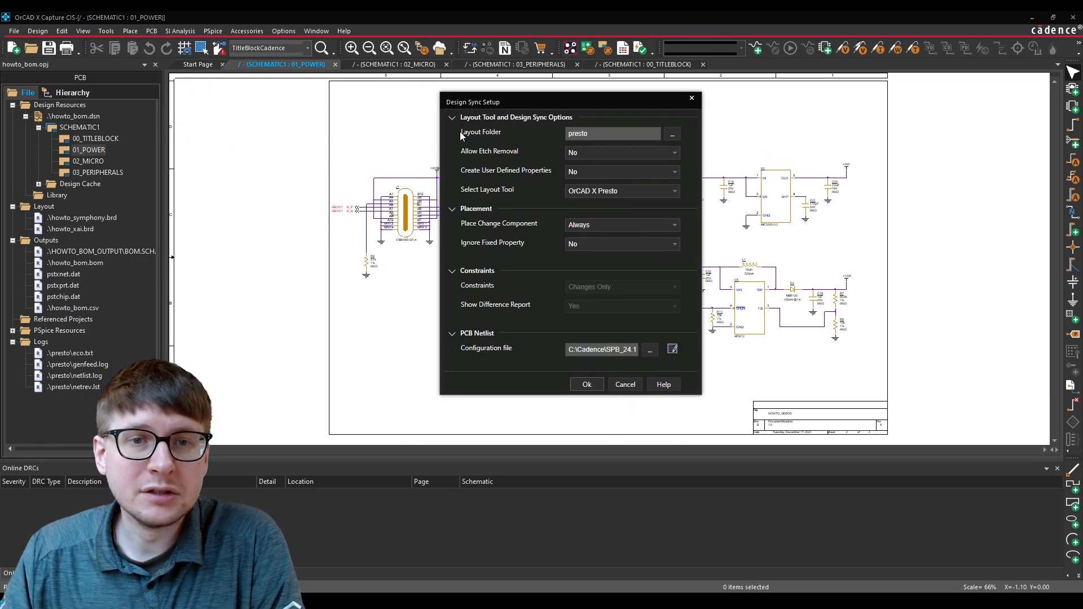
left_click(611, 134)
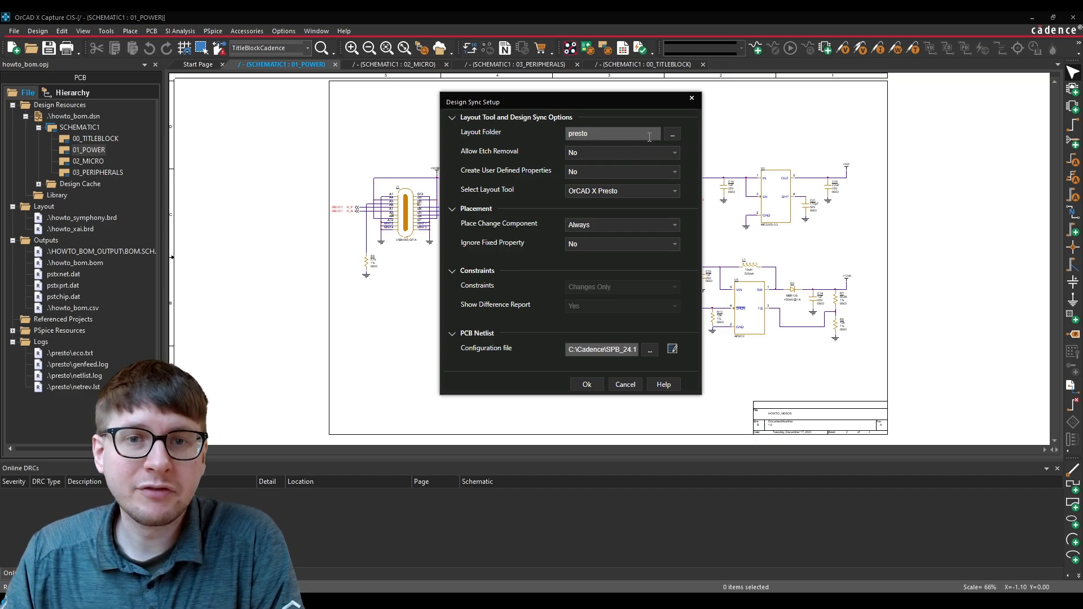
left_click(673, 134)
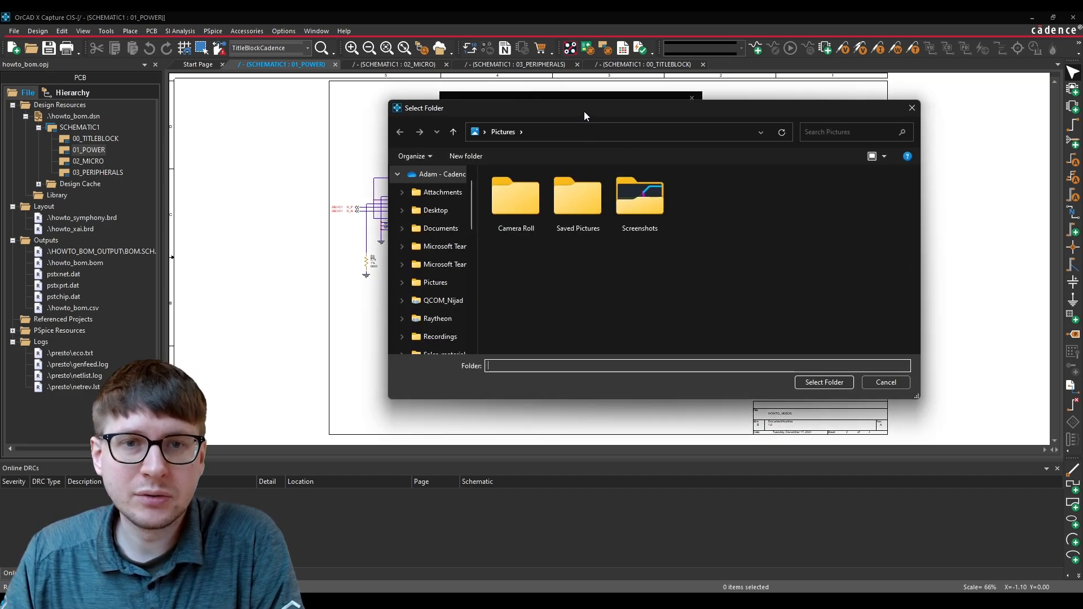
left_click(886, 383)
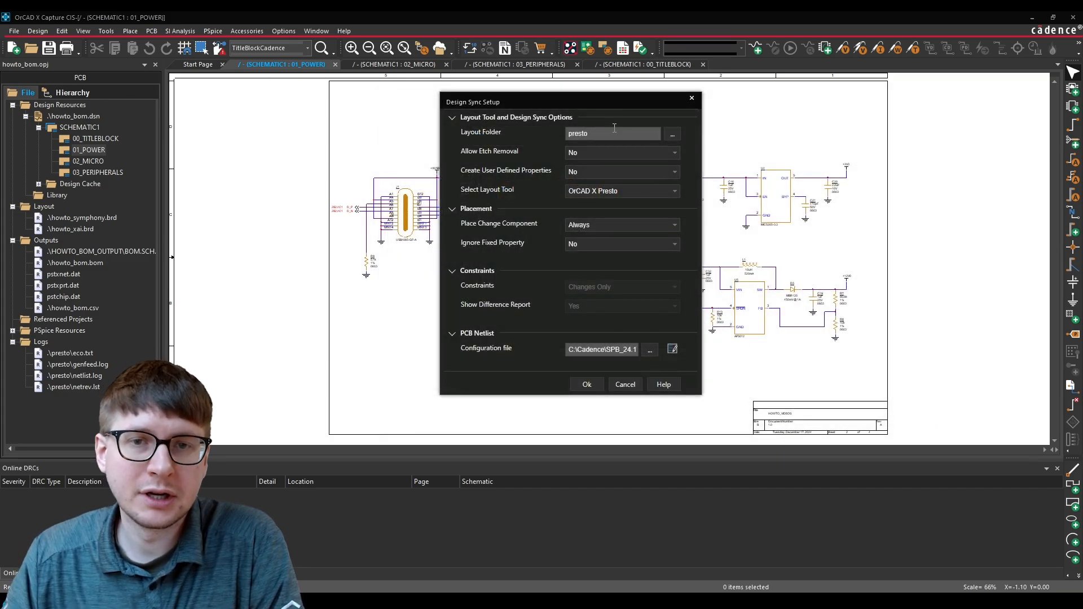
left_click(611, 133)
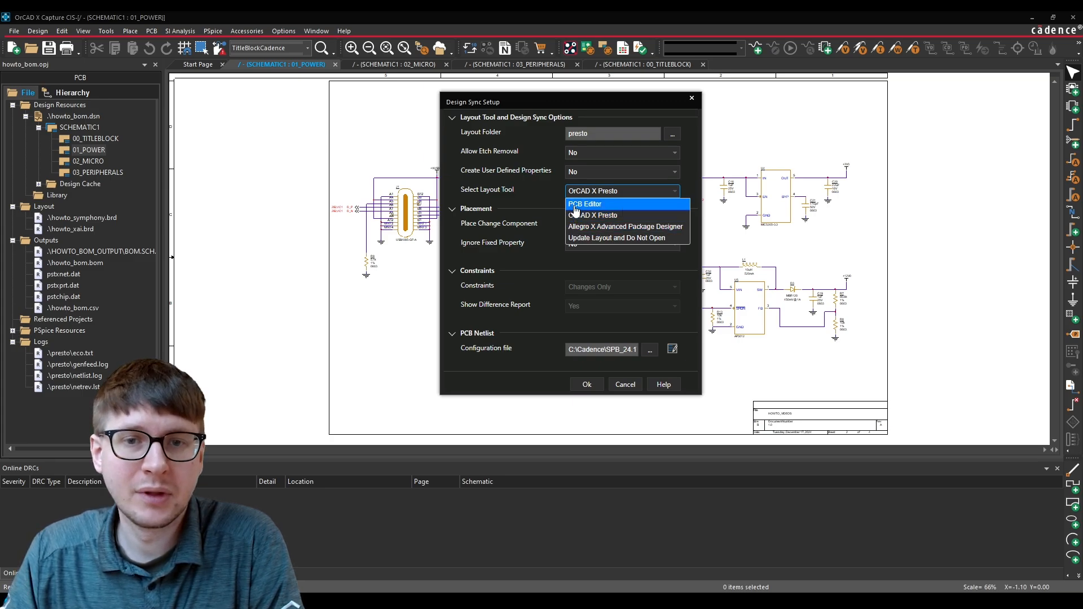
mouse_move(608, 215)
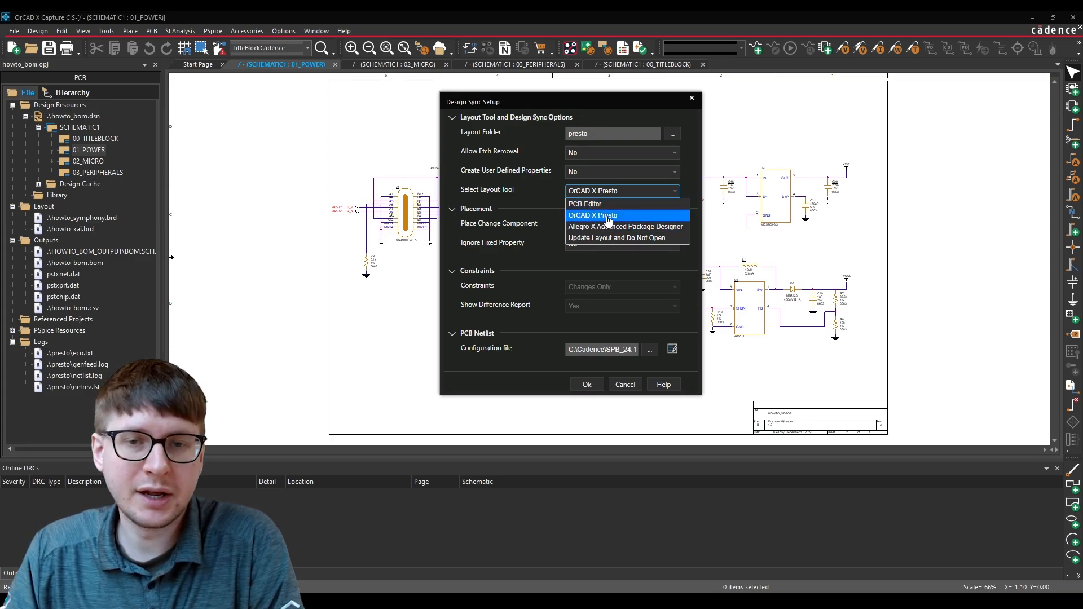
left_click(609, 215)
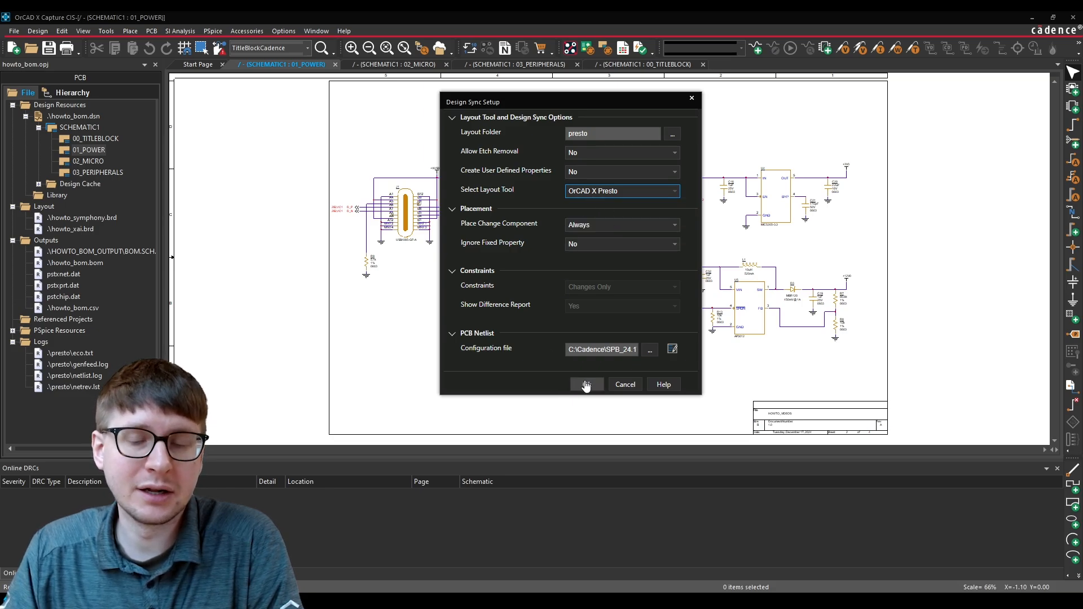
left_click(586, 384)
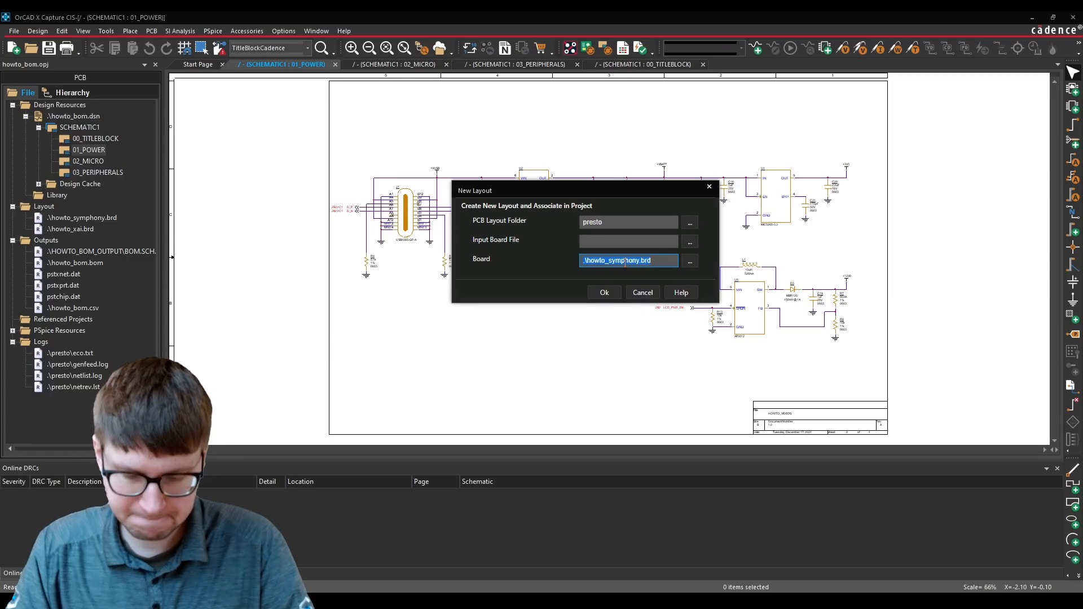
Create a new board named howto_demo_video.brd from the New Layout dialog.
type("how")
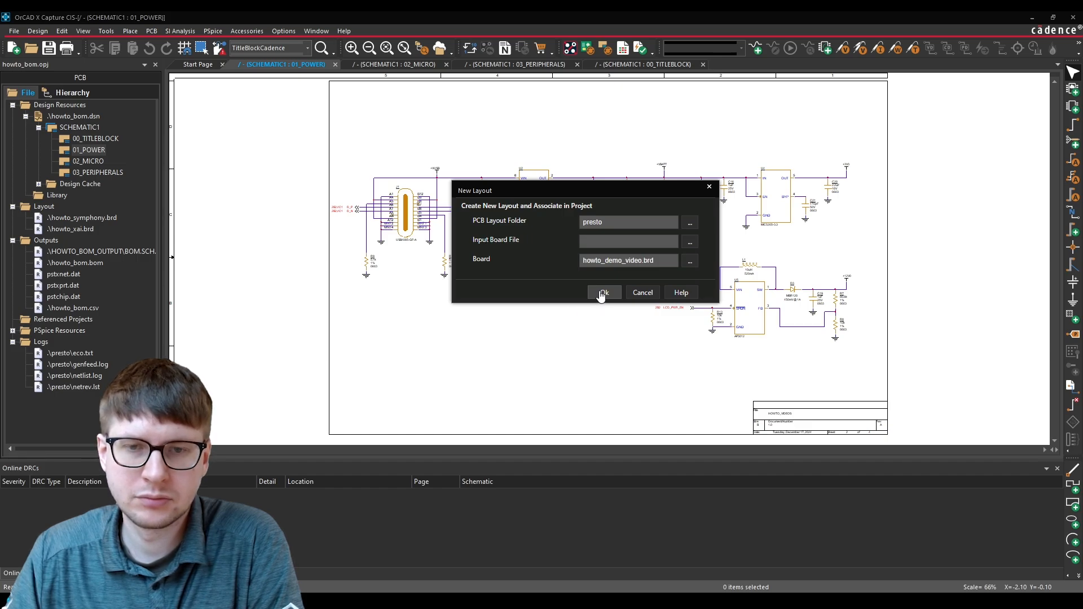
left_click(604, 293)
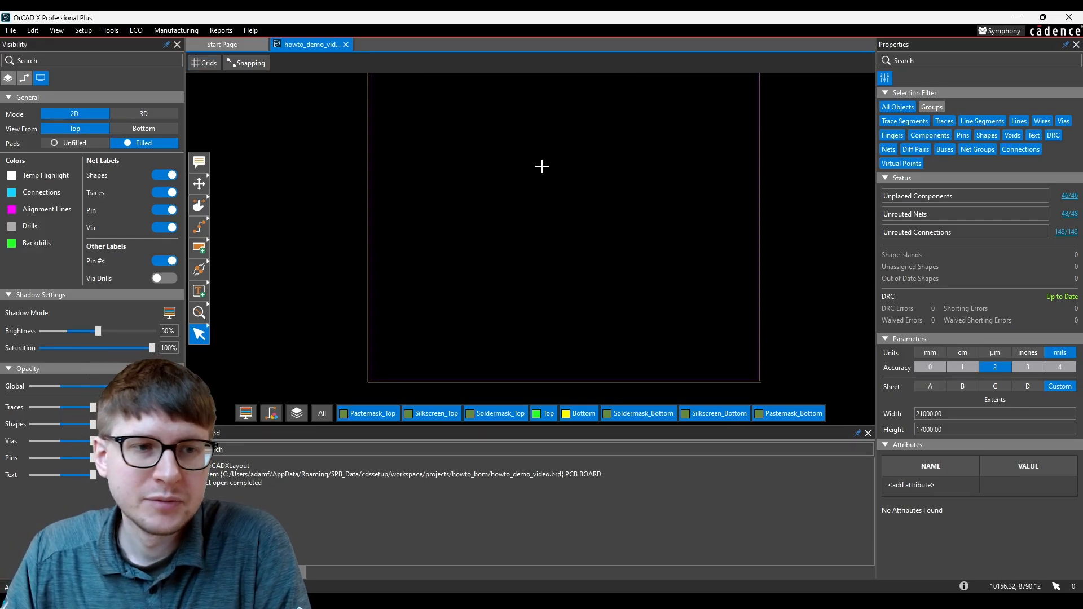
mouse_move(225, 168)
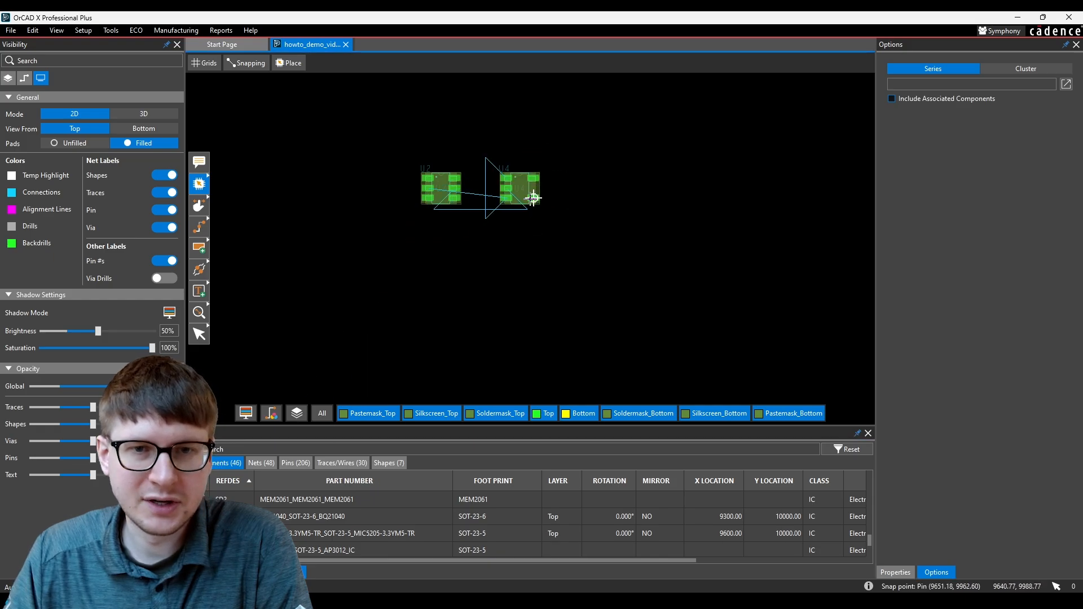
Place a component from the Components list onto the howto_demo_video board outline.
left_click(198, 333)
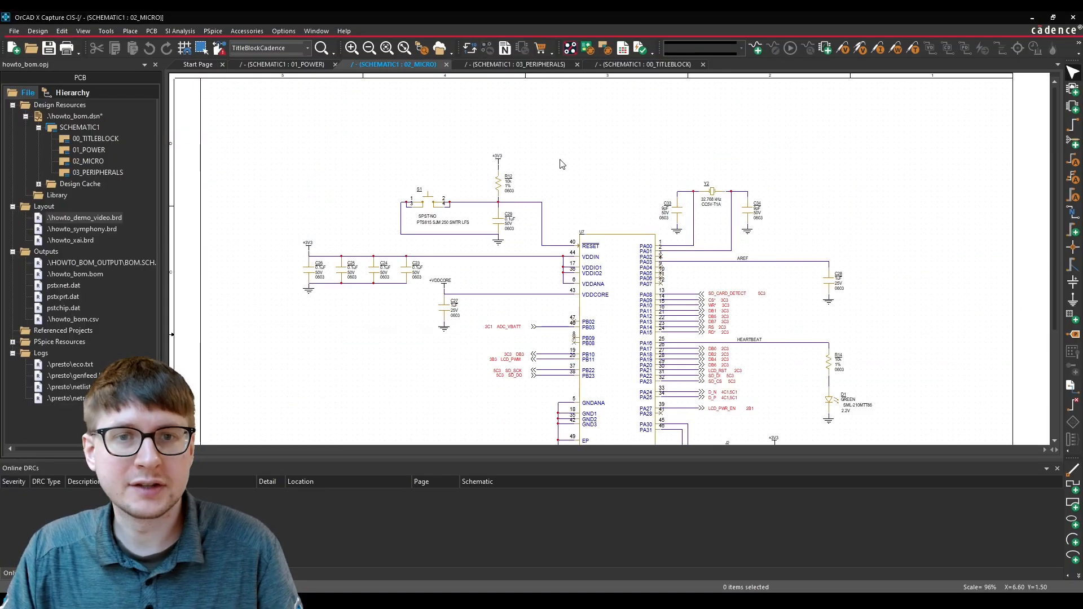
Run Update Layout, see no connectivity differences, and cancel the comparison.
left_click(151, 30)
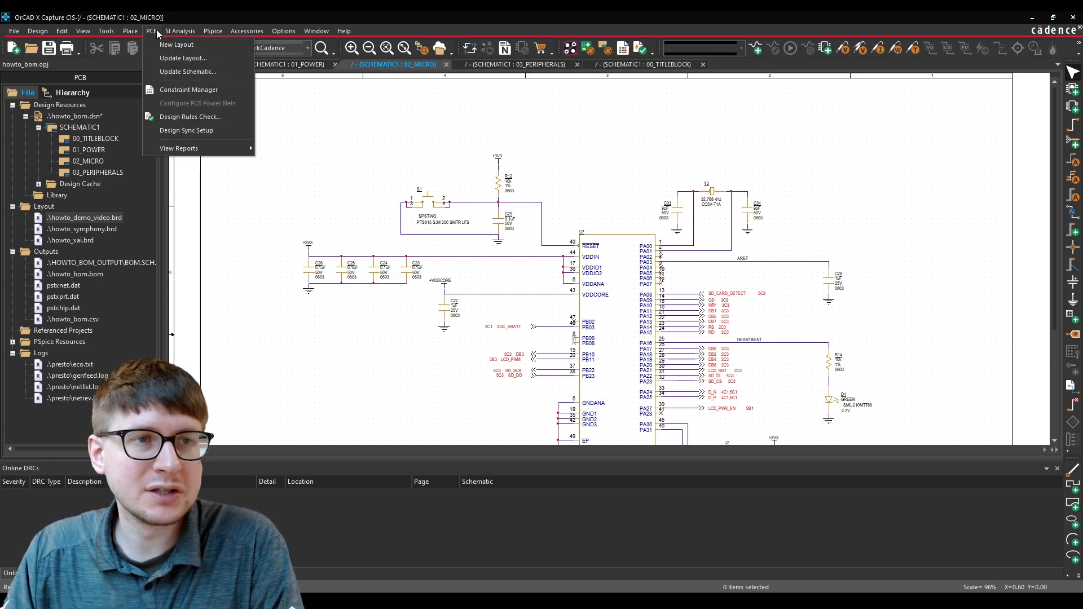
mouse_move(177, 45)
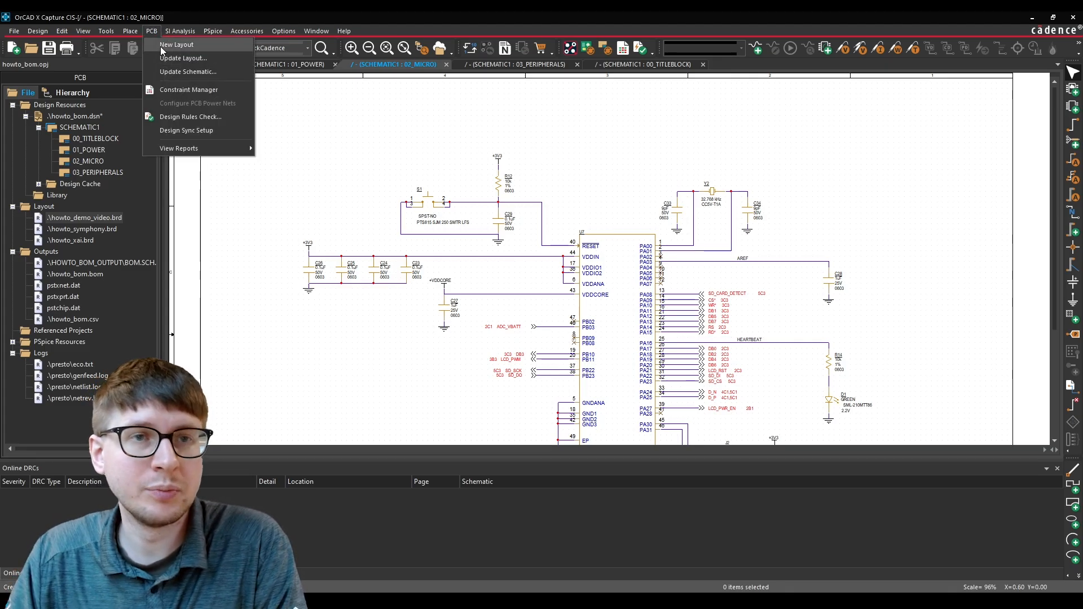
mouse_move(184, 58)
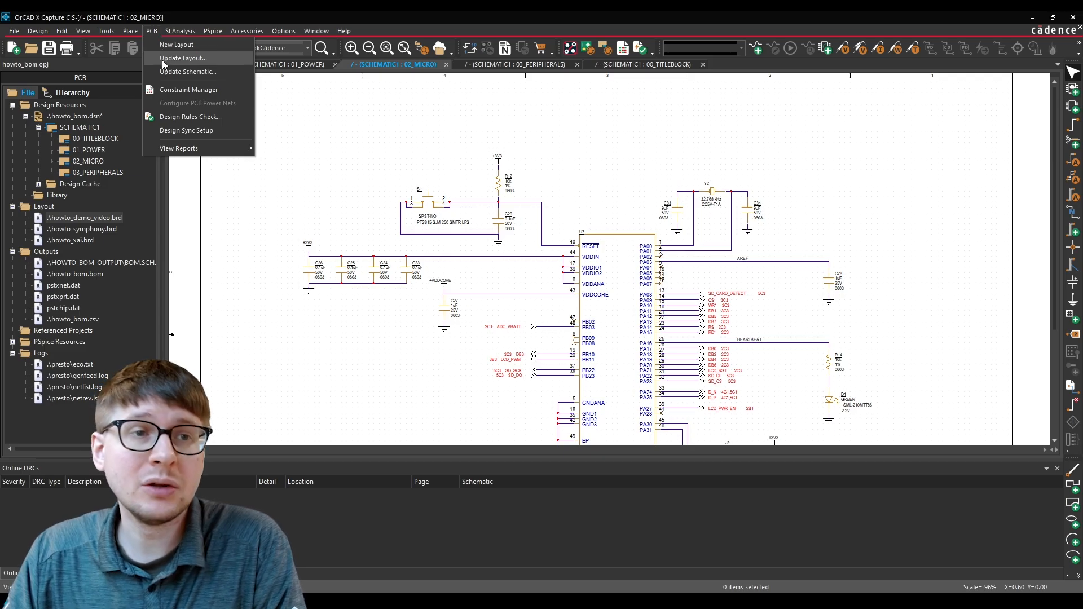
left_click(178, 58)
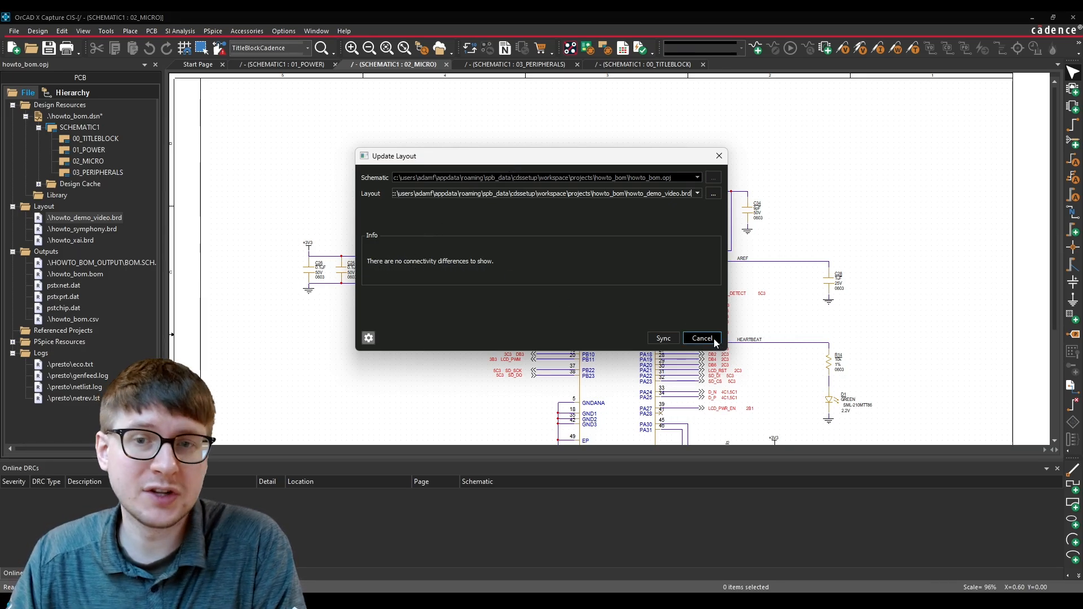
left_click(702, 338)
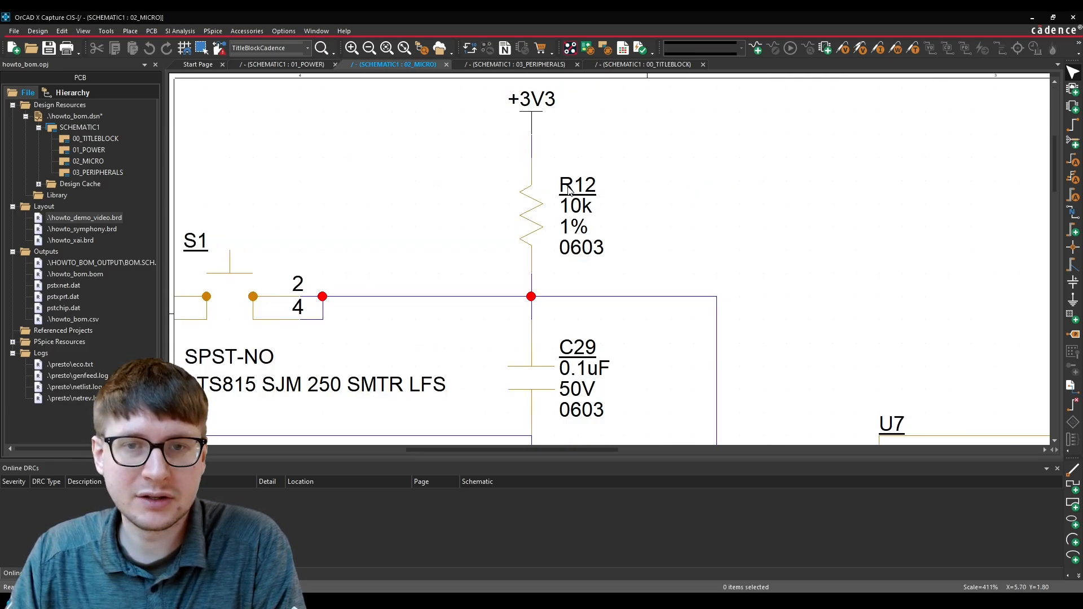
Change resistor R12's reference designator to R99 in Display Properties.
double_click(578, 185)
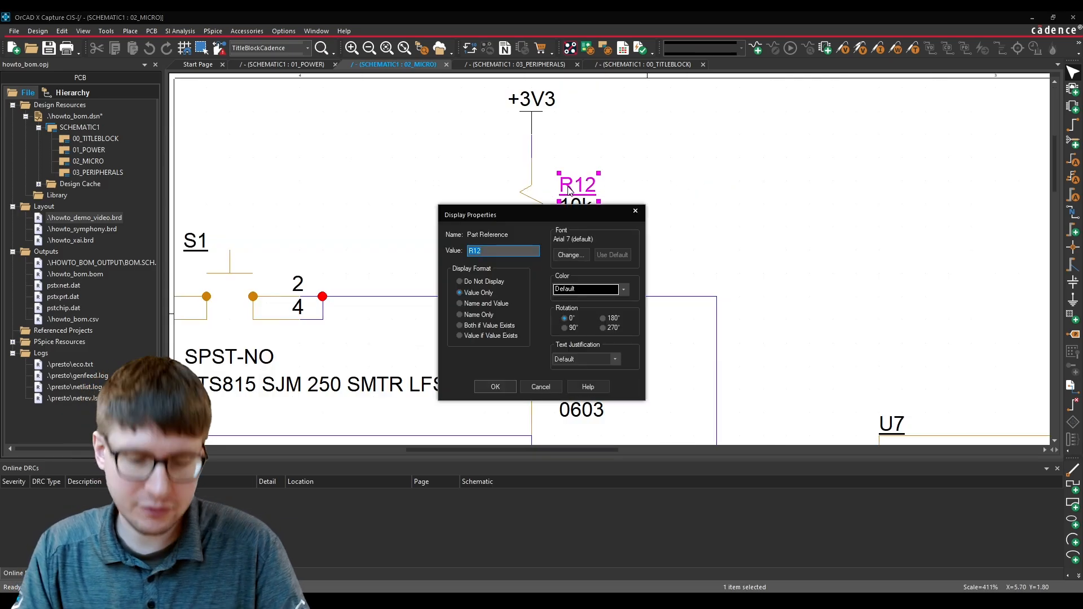
type("R99")
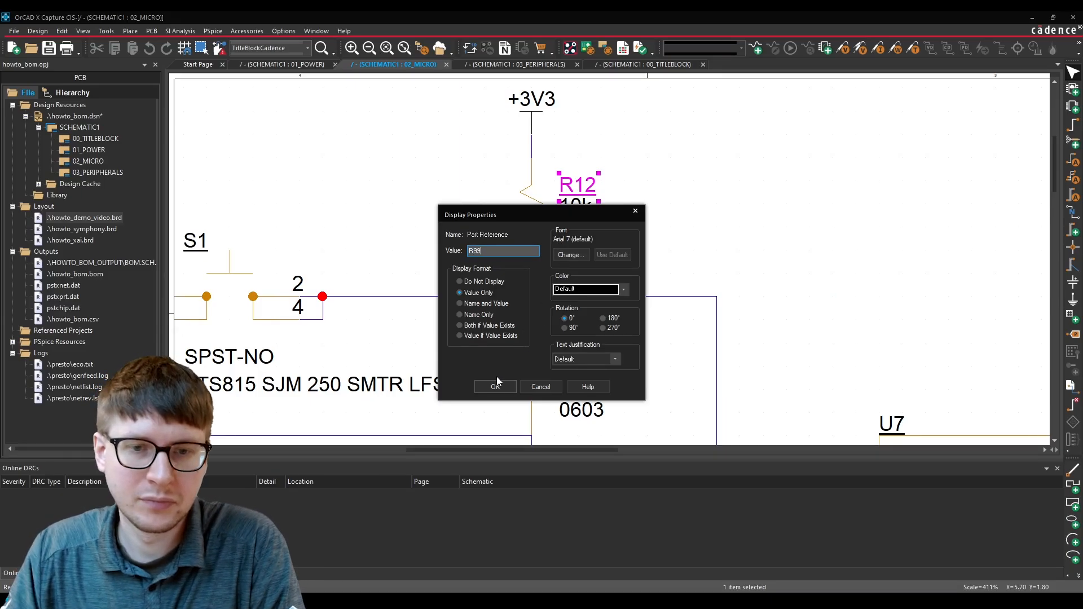
left_click(495, 386)
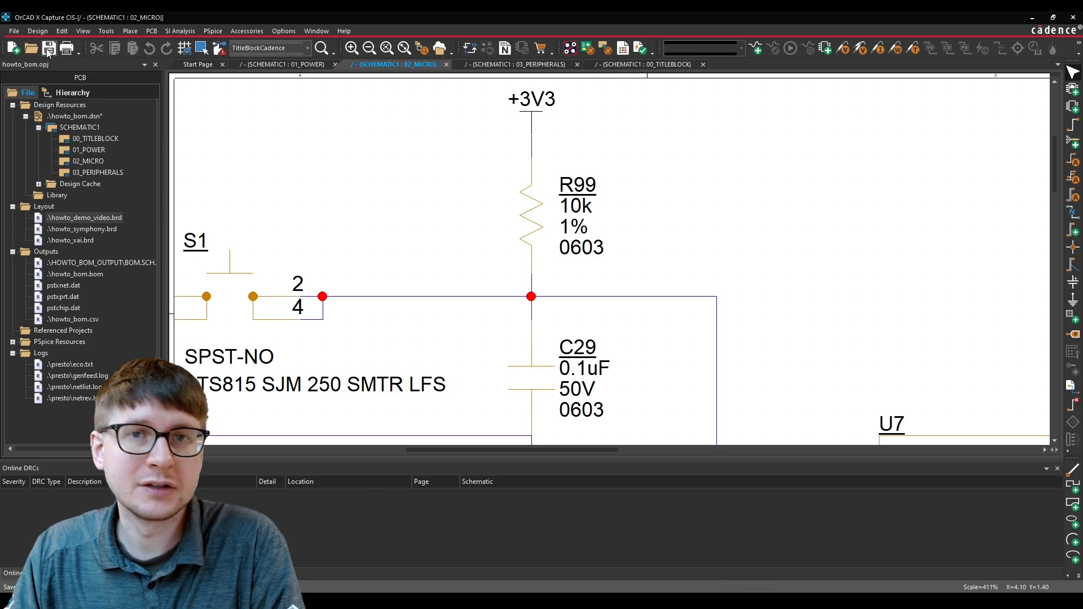
left_click(150, 30)
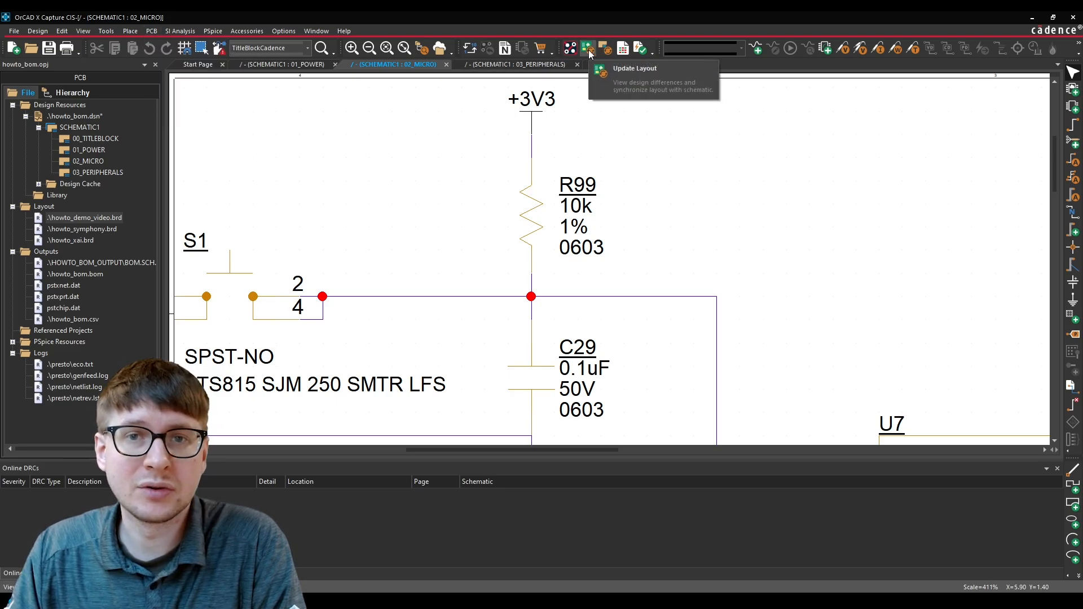
Preview the R12-to-R99 Ref Des change in Update Layout and sync it to the board.
left_click(586, 47)
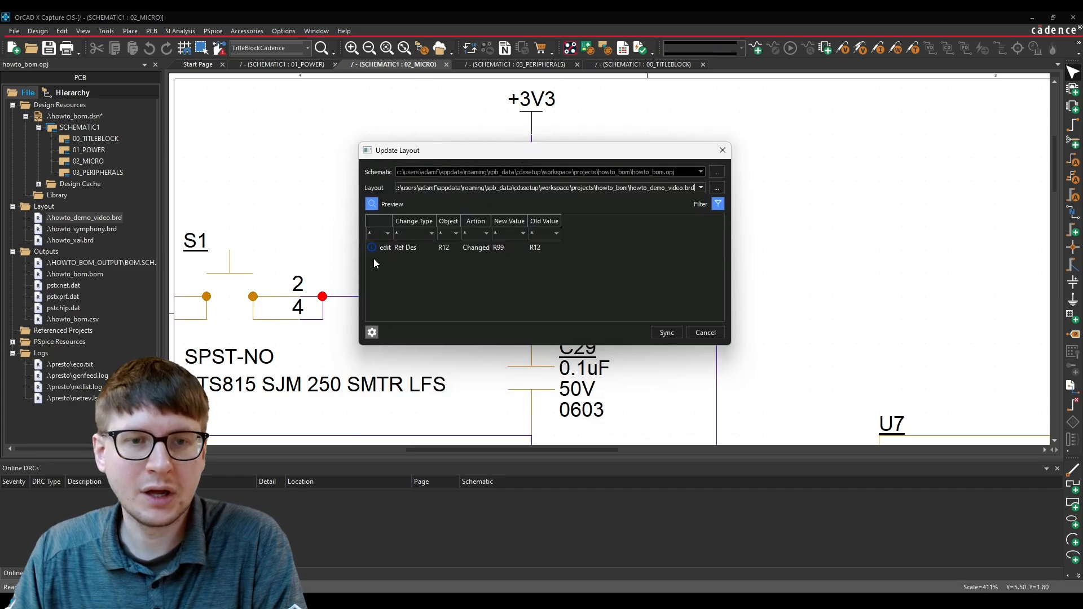
mouse_move(384, 252)
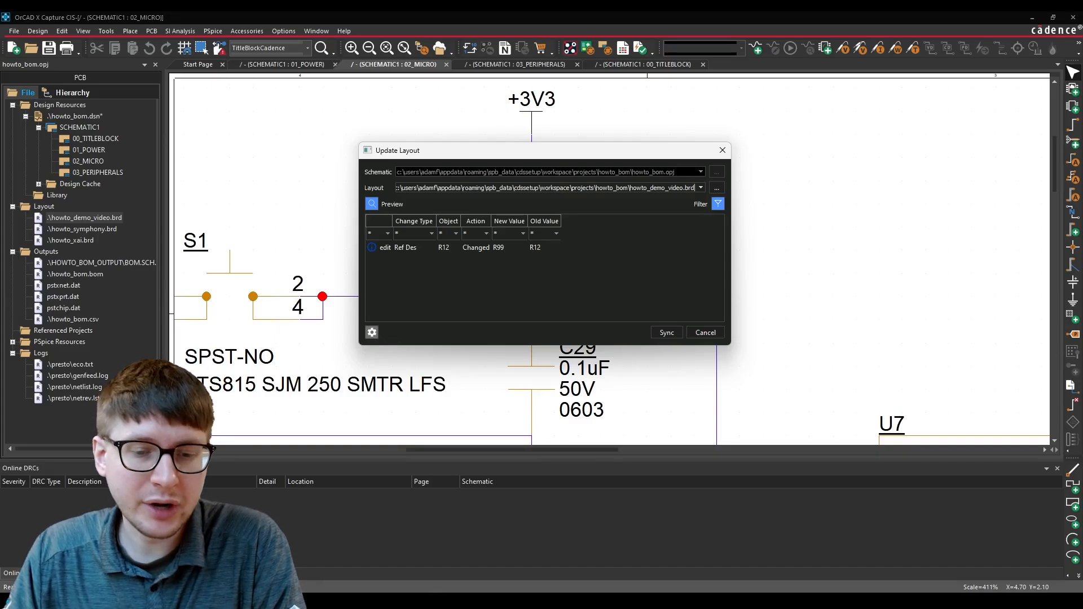
left_click(667, 333)
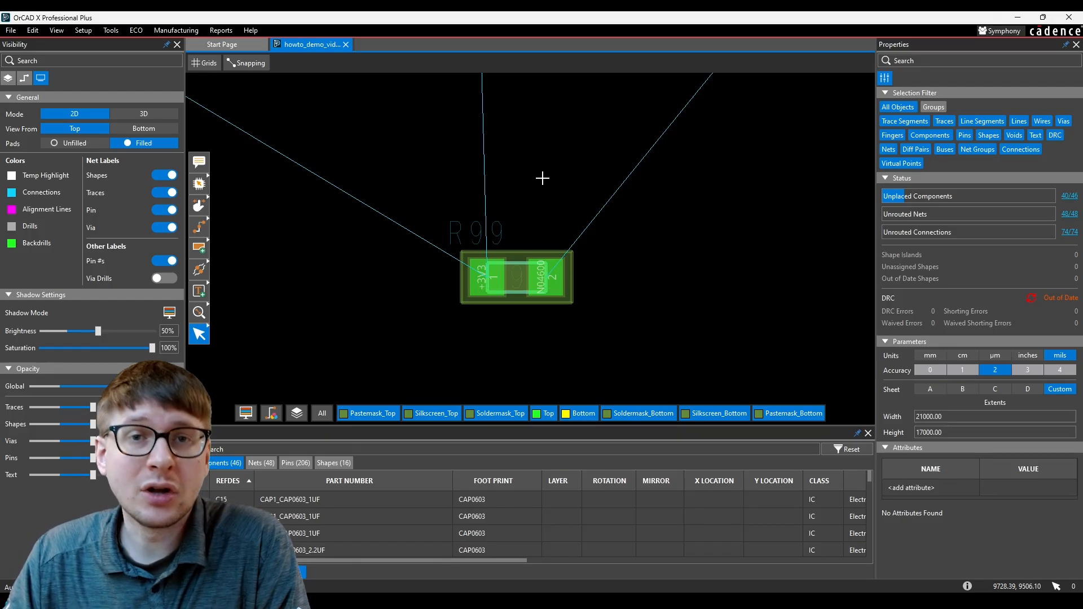
mouse_move(516, 303)
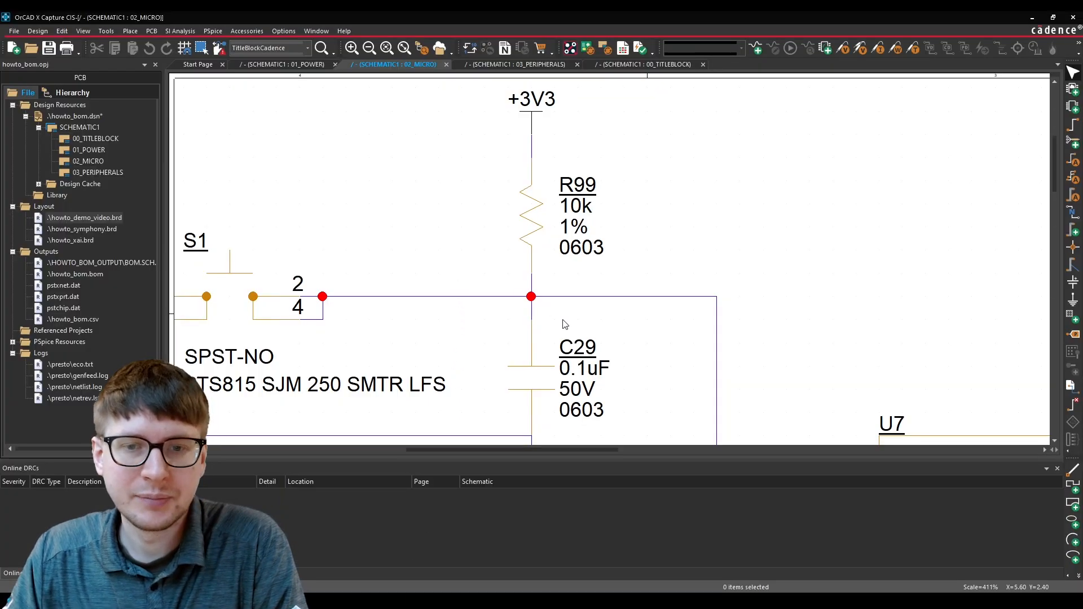
mouse_move(582, 173)
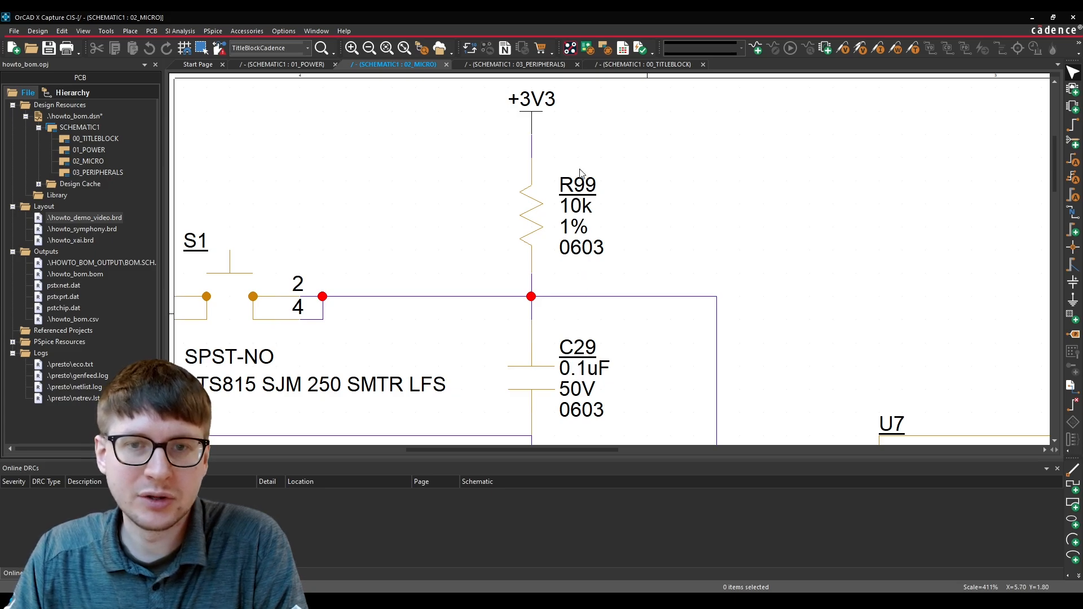
Rename resistor R99 to R101, then switch to the OrCAD X Professional Plus board window.
double_click(576, 185)
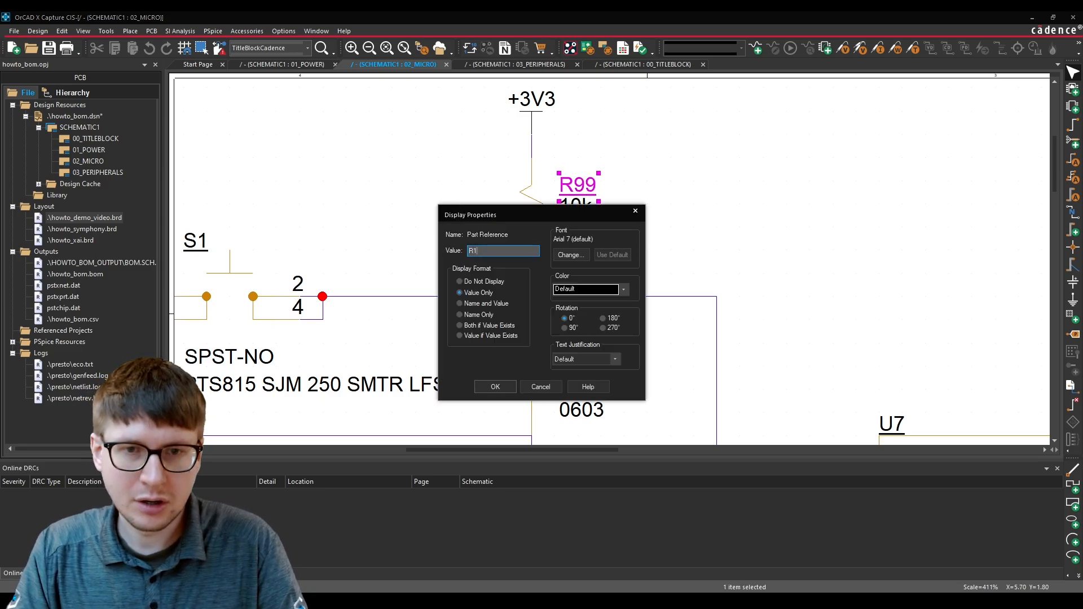
left_click(495, 387)
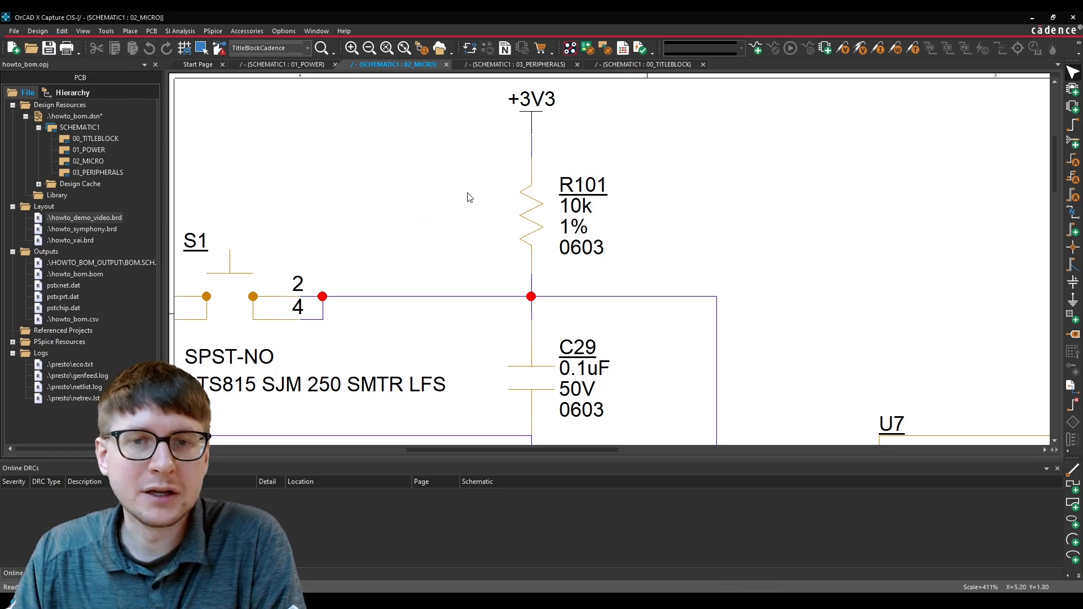
mouse_move(449, 169)
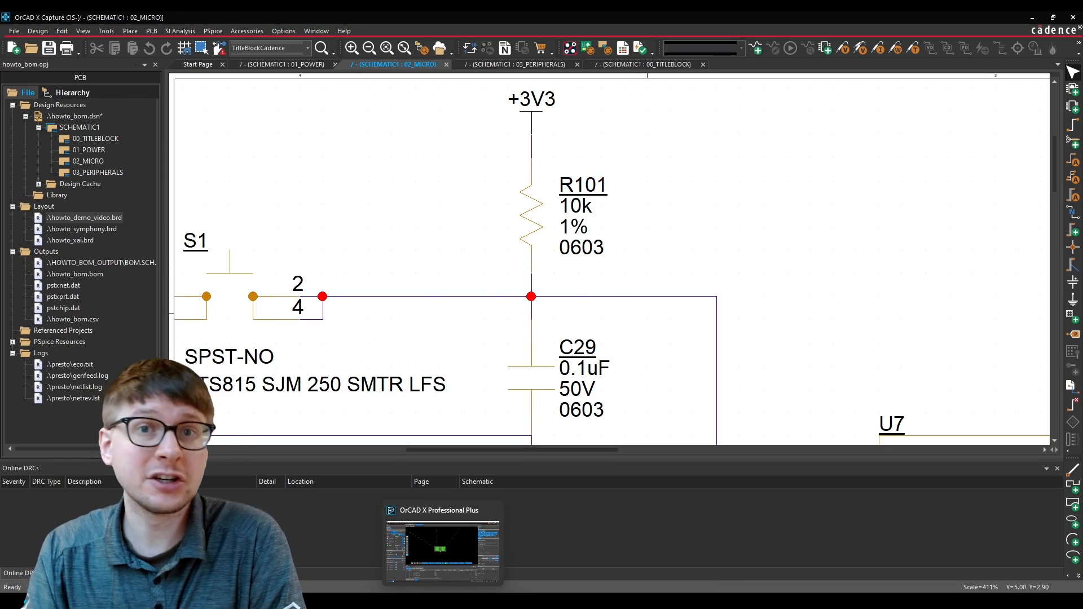
left_click(441, 547)
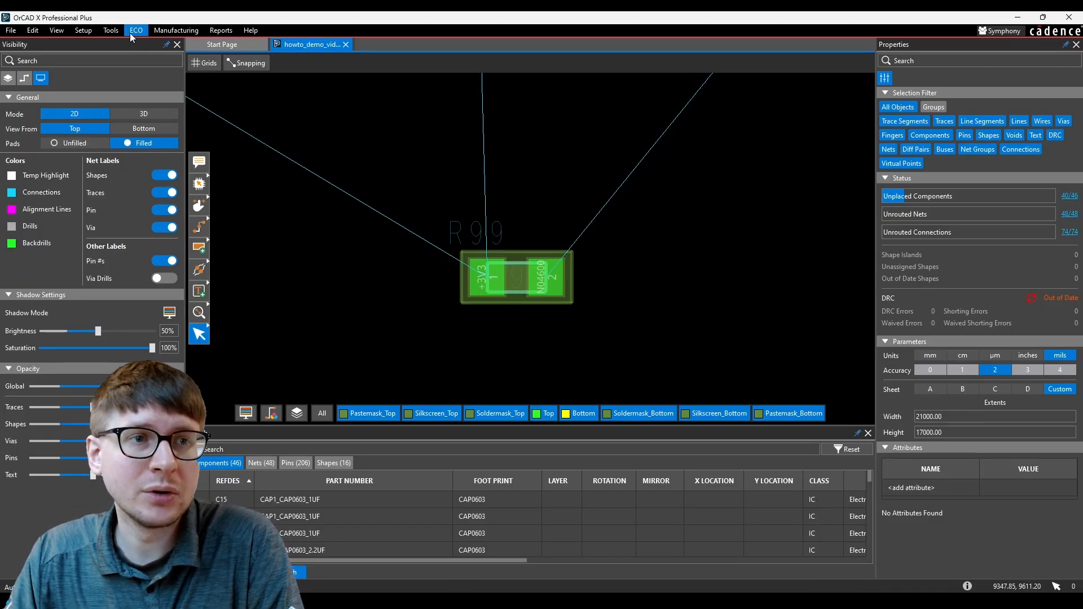
left_click(135, 30)
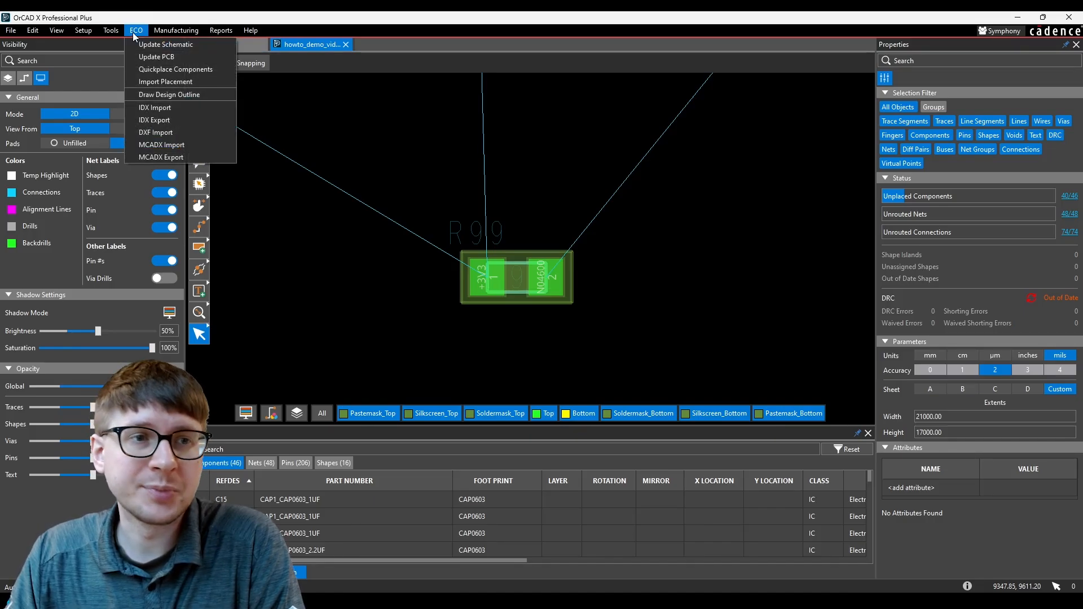
mouse_move(166, 44)
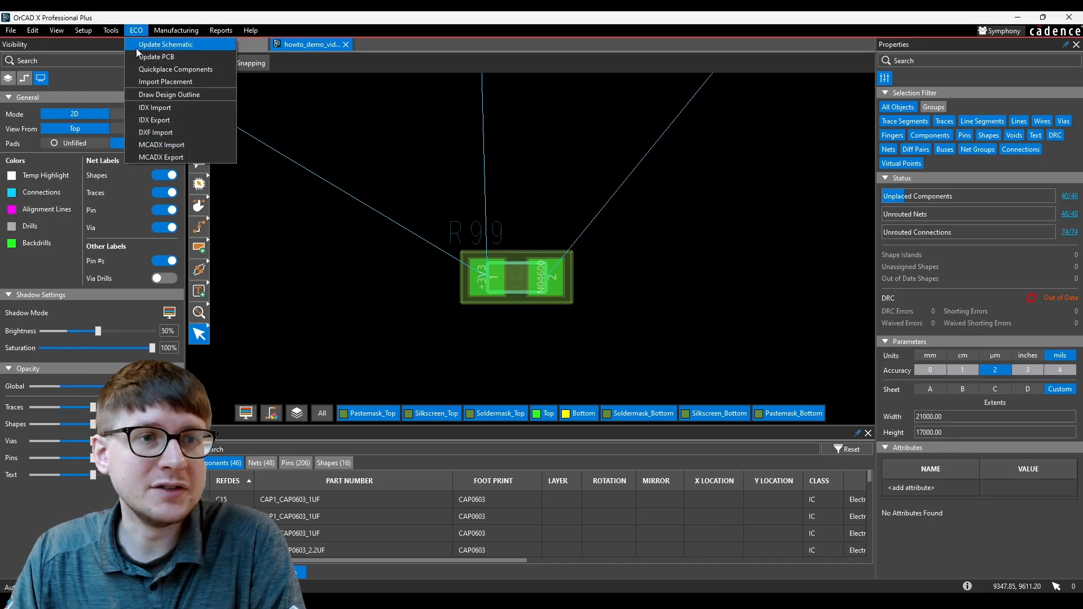
left_click(165, 45)
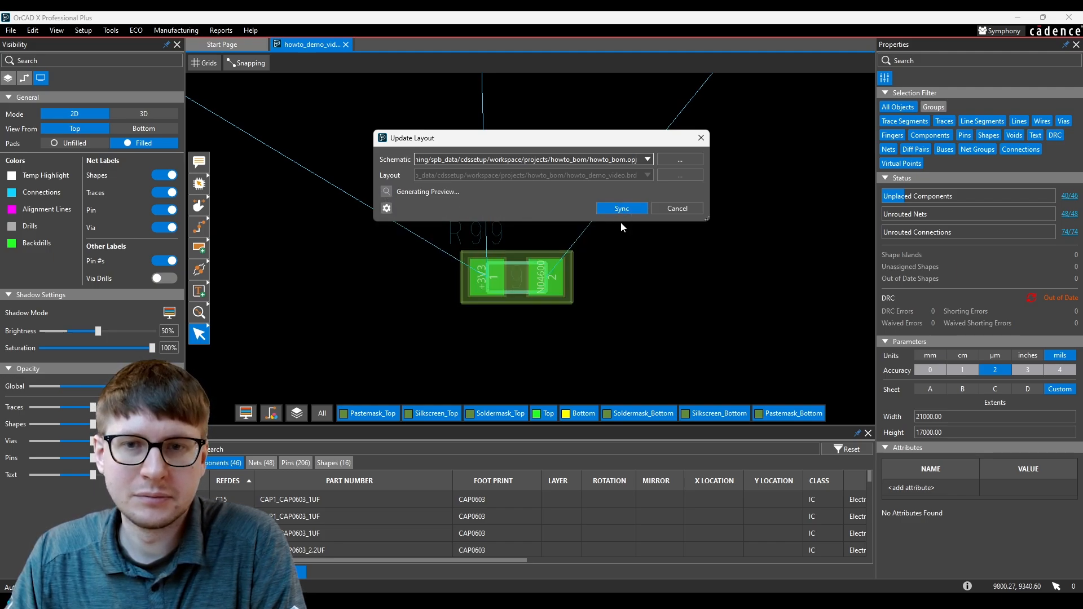
left_click(622, 208)
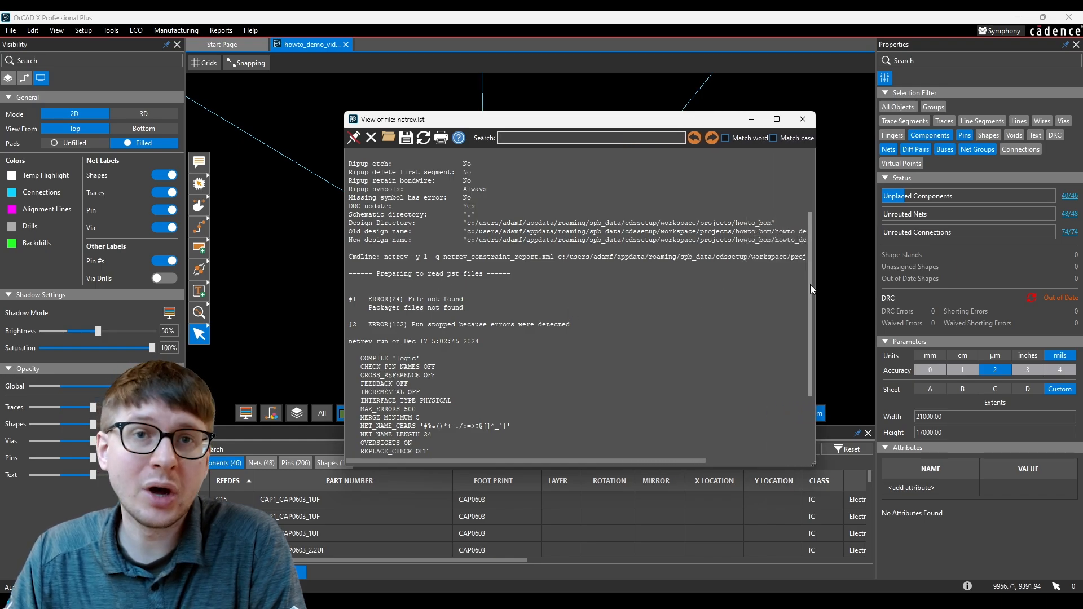
left_click(803, 120)
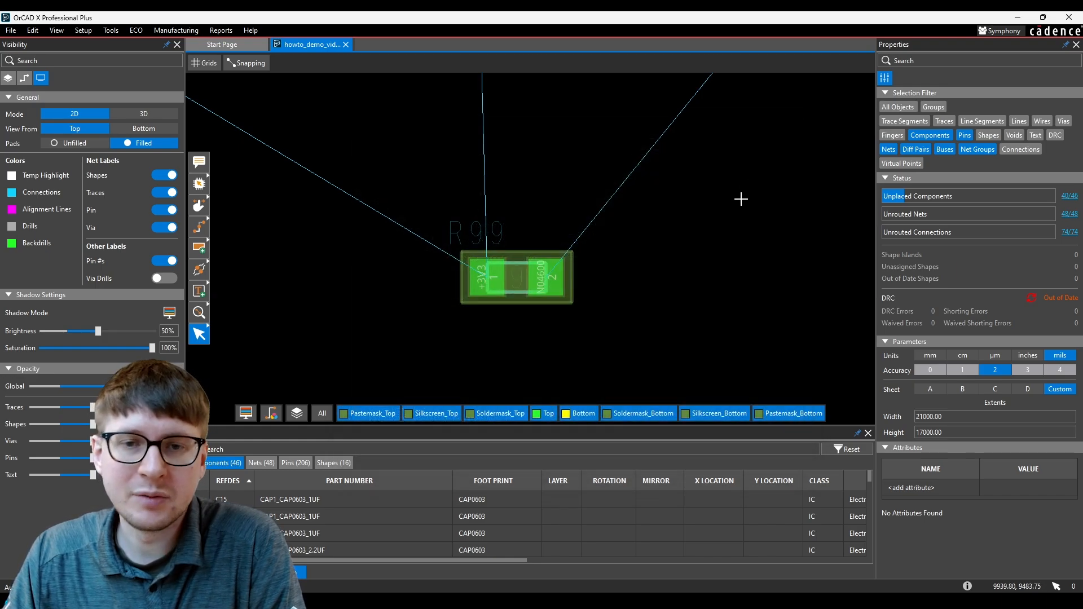